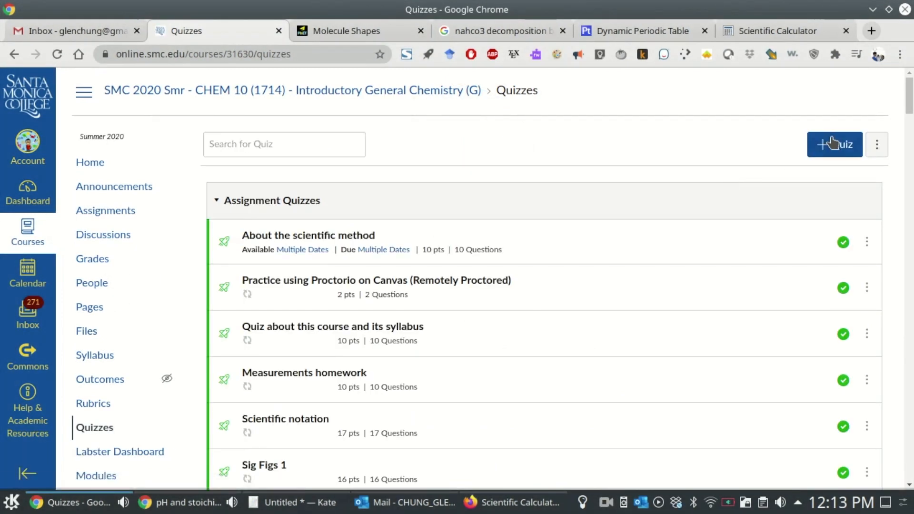
- Create a new unpublished quiz from the Quizzes page
left_click(834, 144)
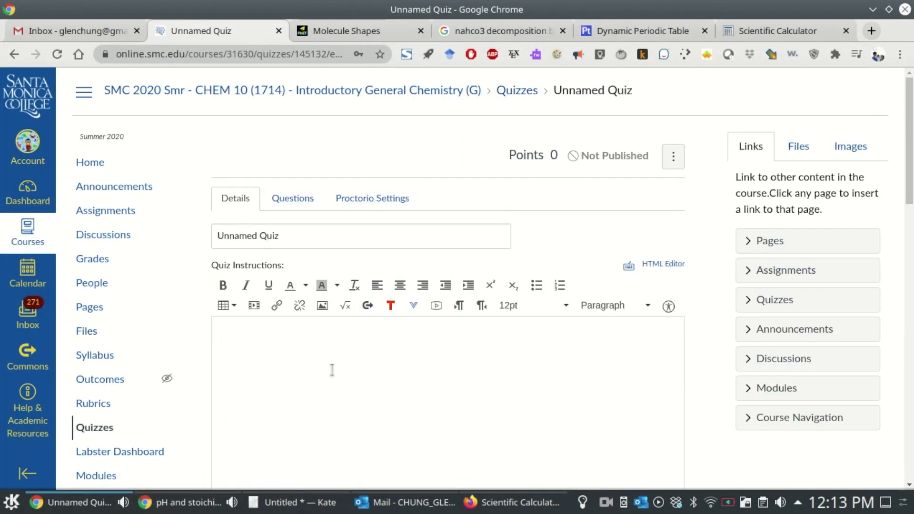
- Paste the ClassCalc calculator URL into the instructions and add a 1-point question with the link
type("https://app.classcalc.com/calculator/#/")
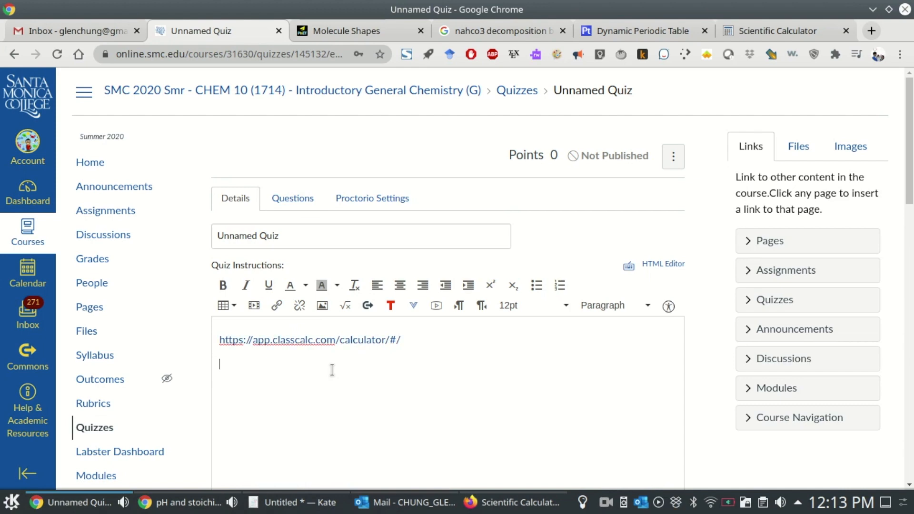
left_click(293, 197)
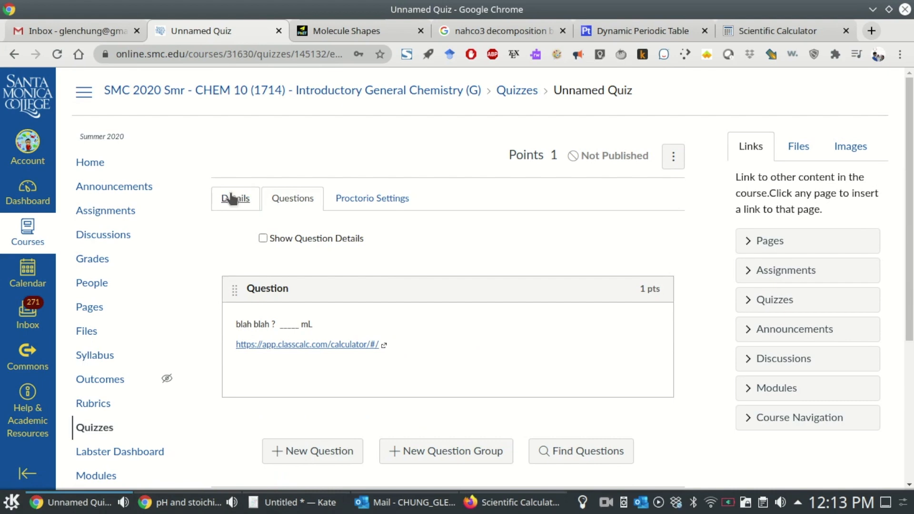
- Return to quiz details and scroll to Proctorio's New Tab Options
left_click(235, 198)
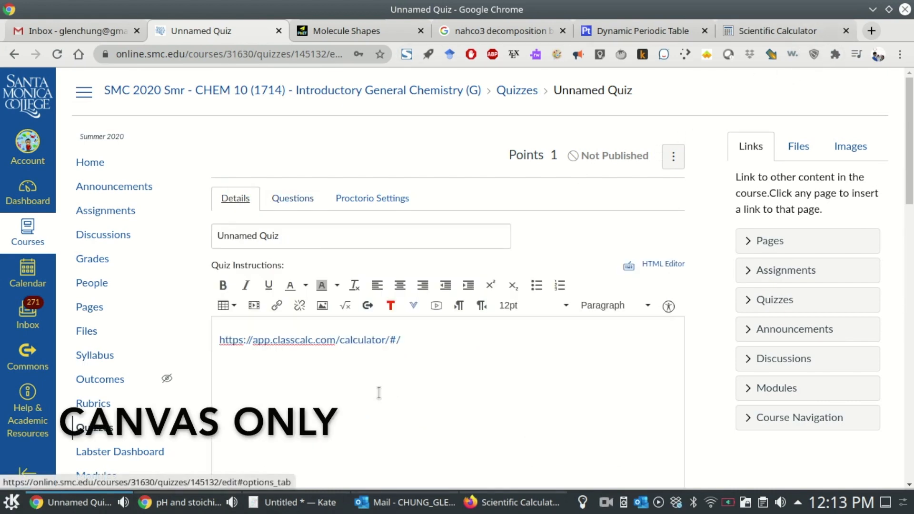
scroll("down", 3)
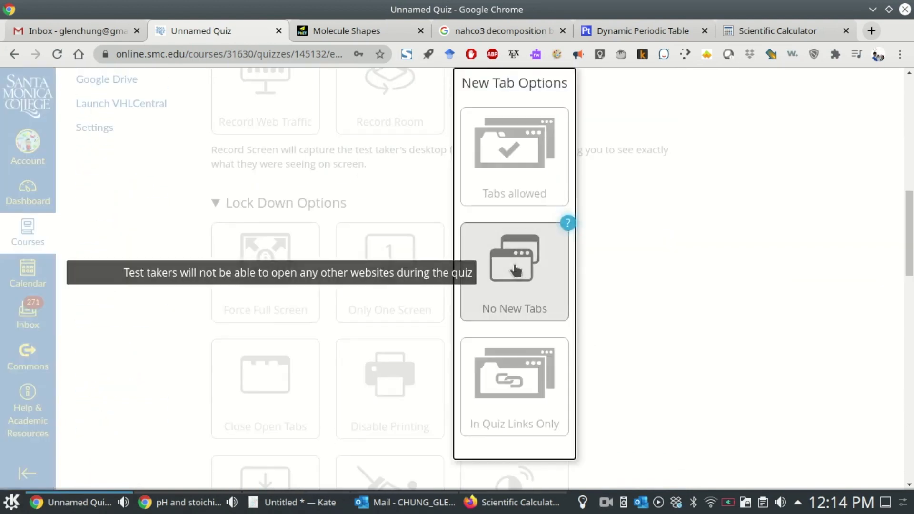
- Set New Tab Options to In Quiz Links Only and enable Close Open Tabs
left_click(514, 272)
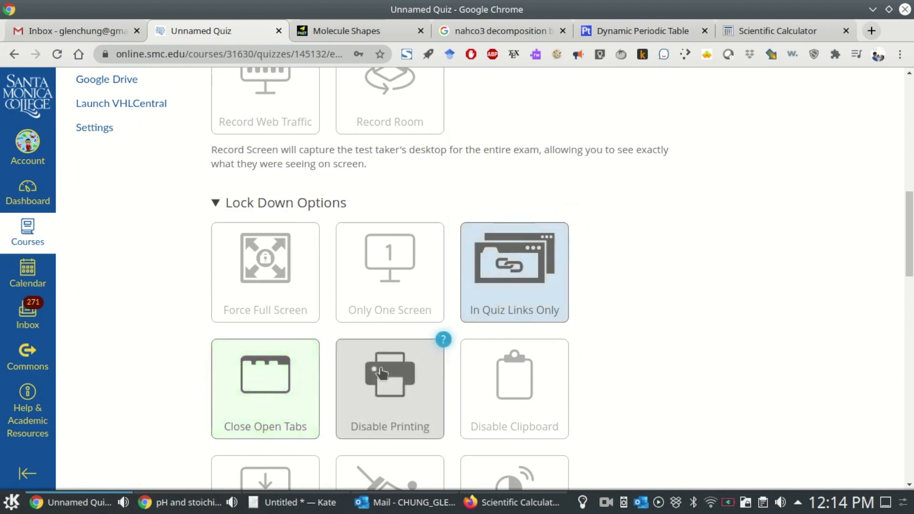
left_click(265, 388)
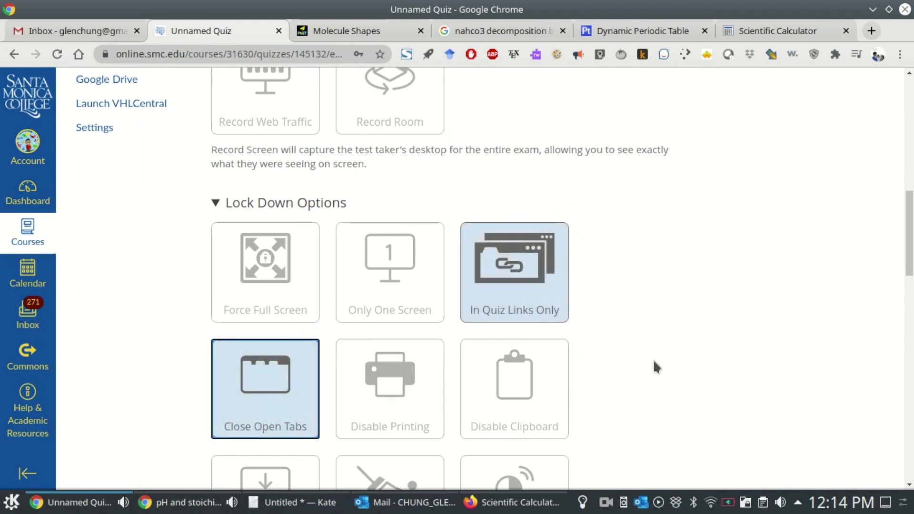
scroll("down", 3)
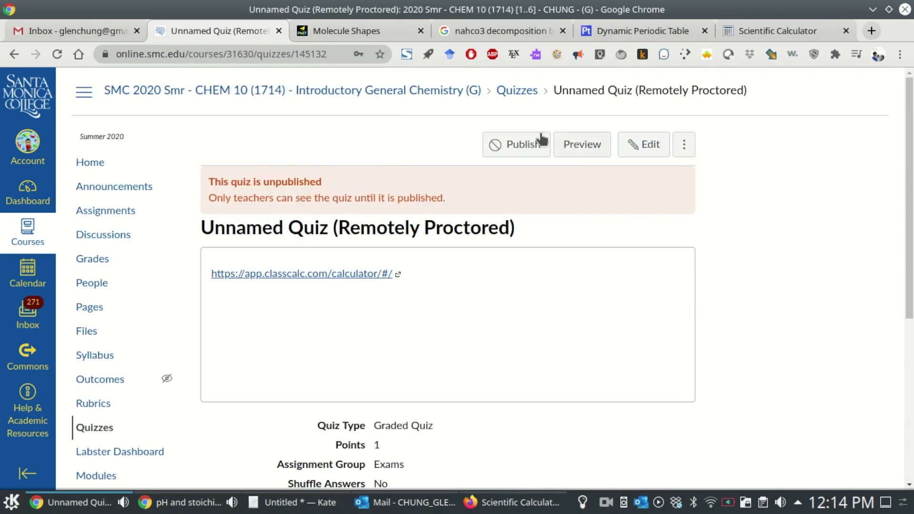
mouse_move(514, 144)
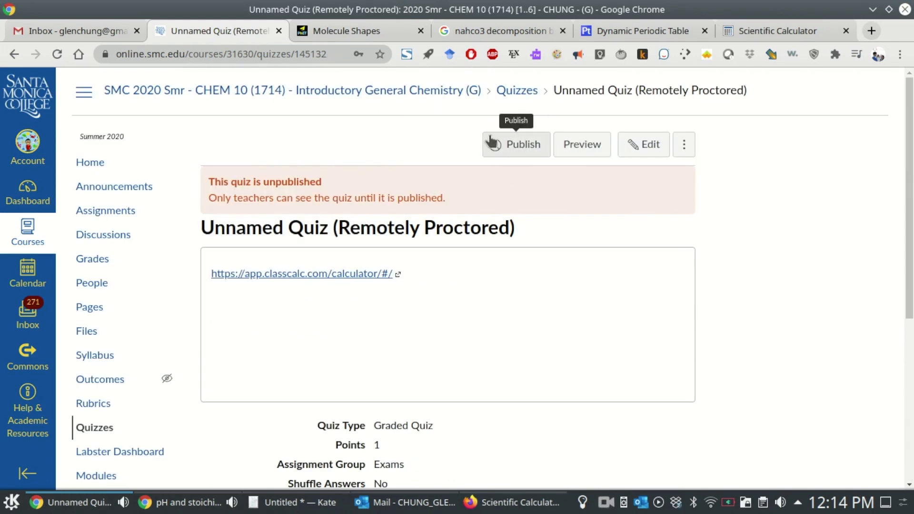